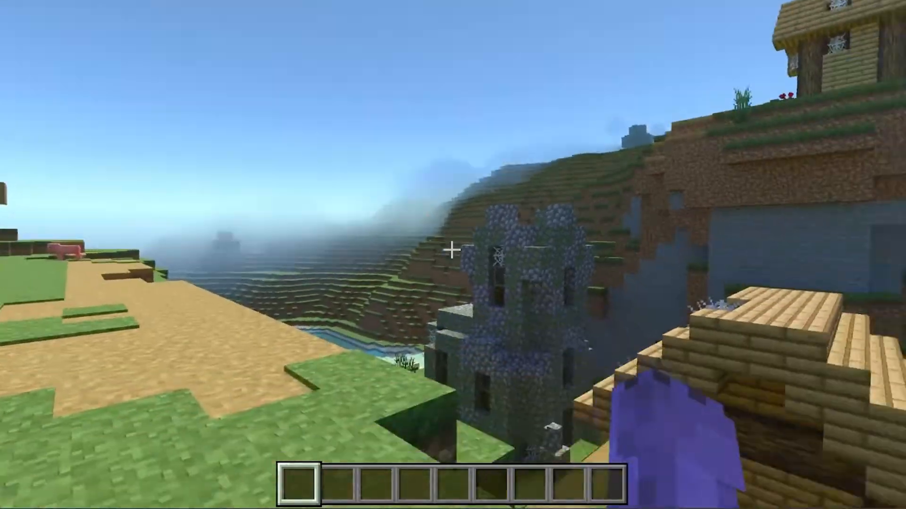
mouse_move(452, 250)
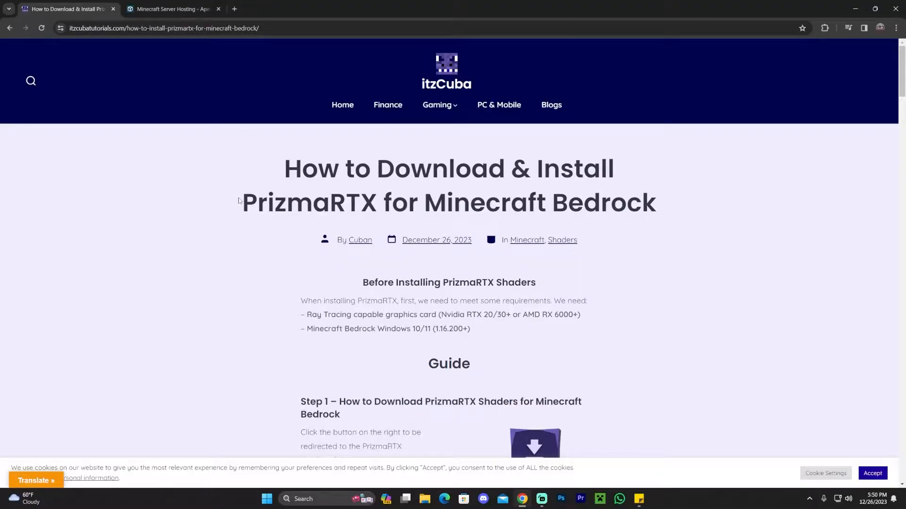
mouse_move(506, 194)
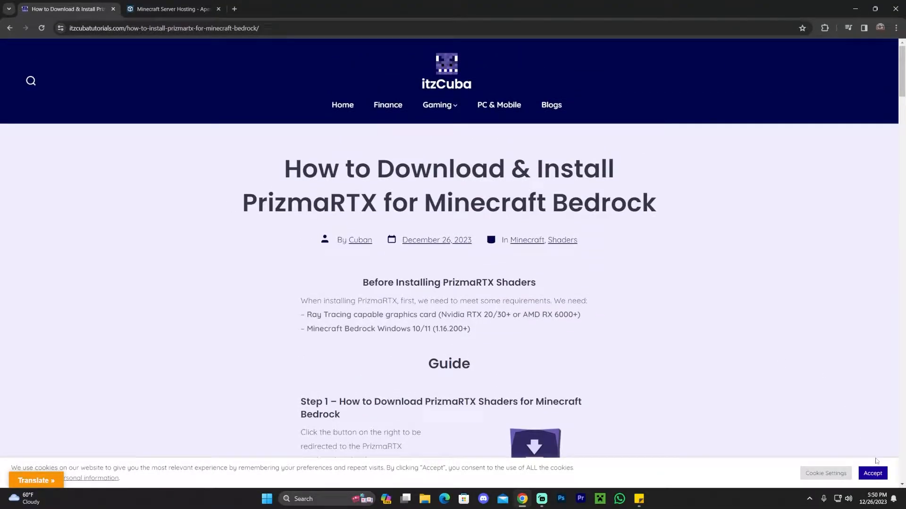
Read through the itzCuba install guide and follow Step 1's DOWNLOAD button to the MCPEDL PrizmaRTX page.
scroll("down", 3)
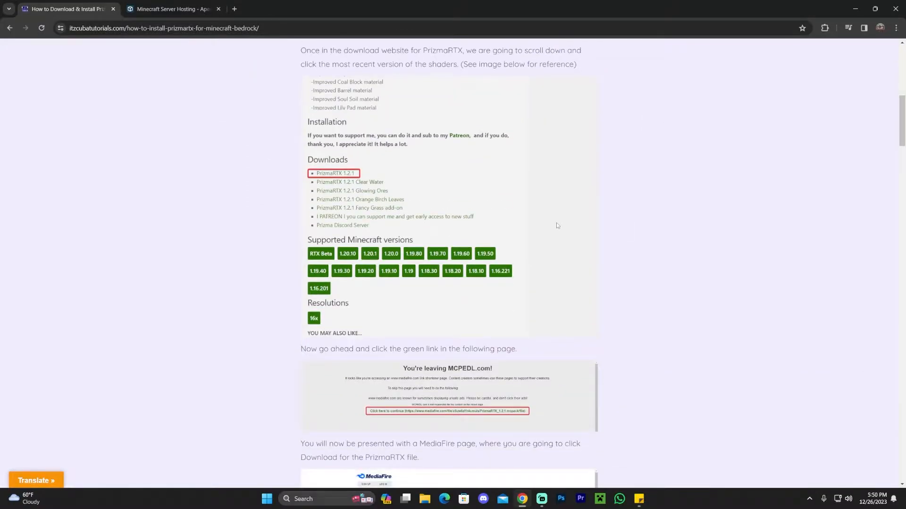
scroll("down", 3)
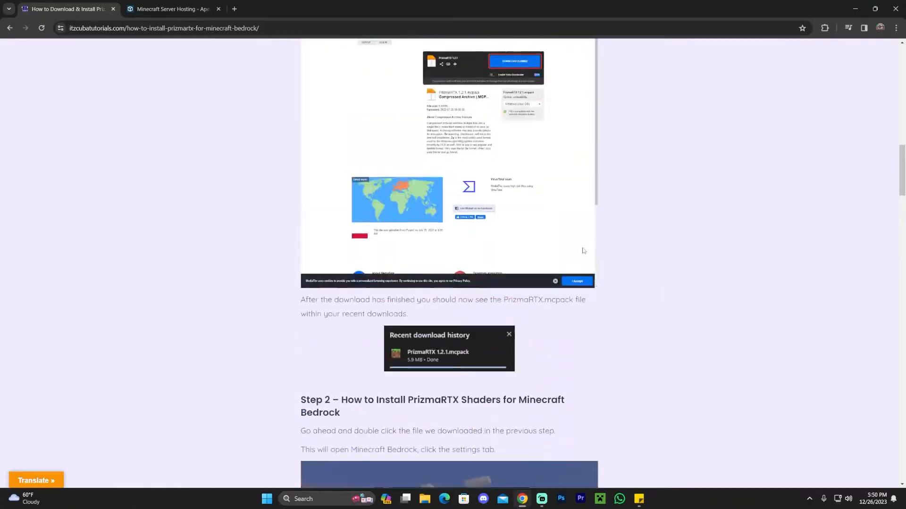
scroll("up", 3)
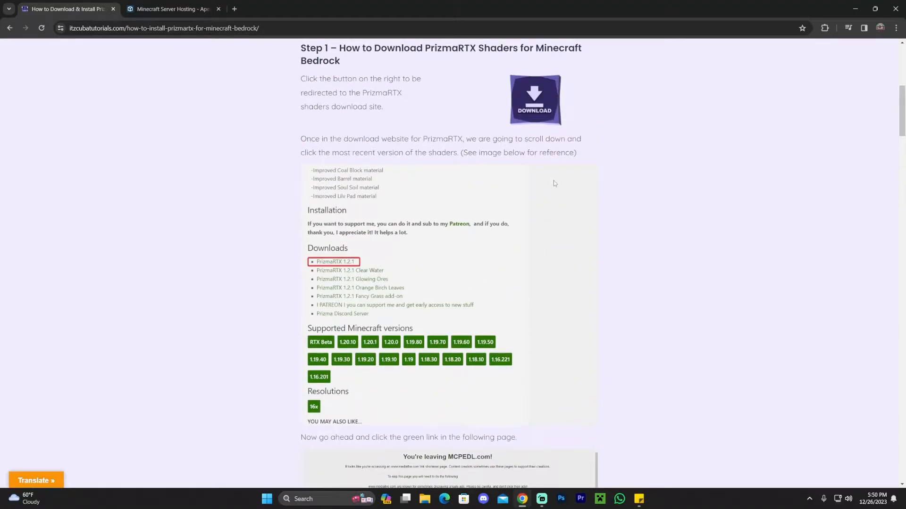
scroll("up", 3)
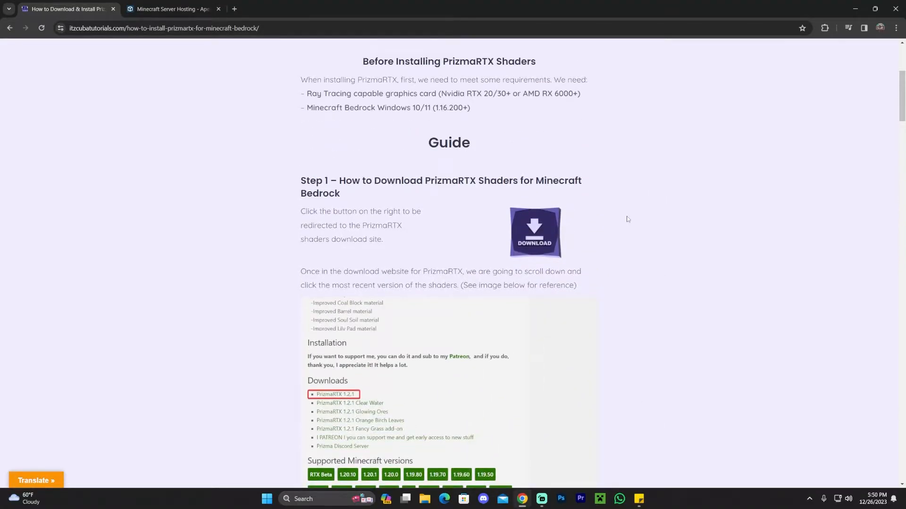
scroll("up", 3)
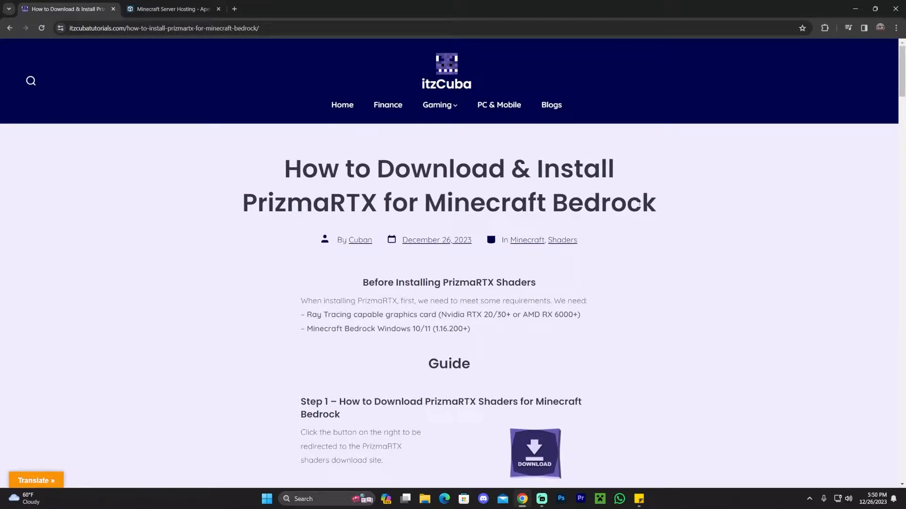
scroll("down", 3)
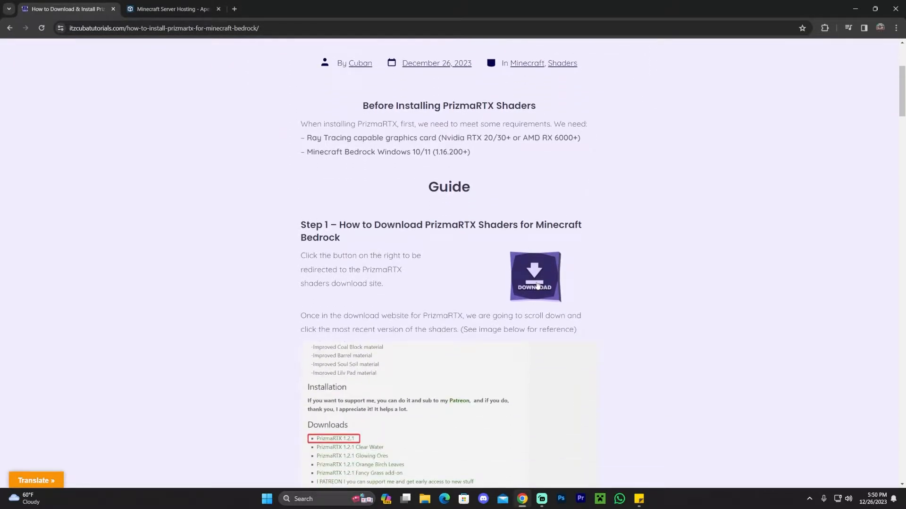
left_click(535, 275)
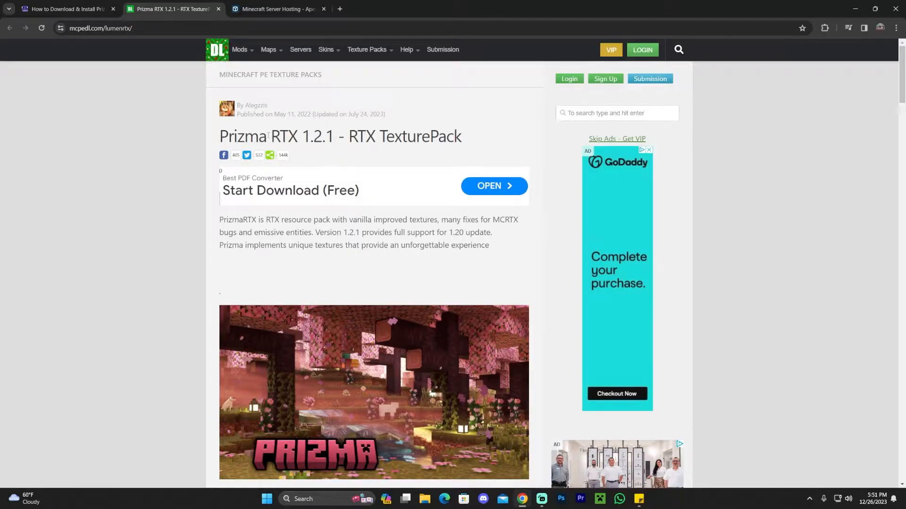
mouse_move(230, 214)
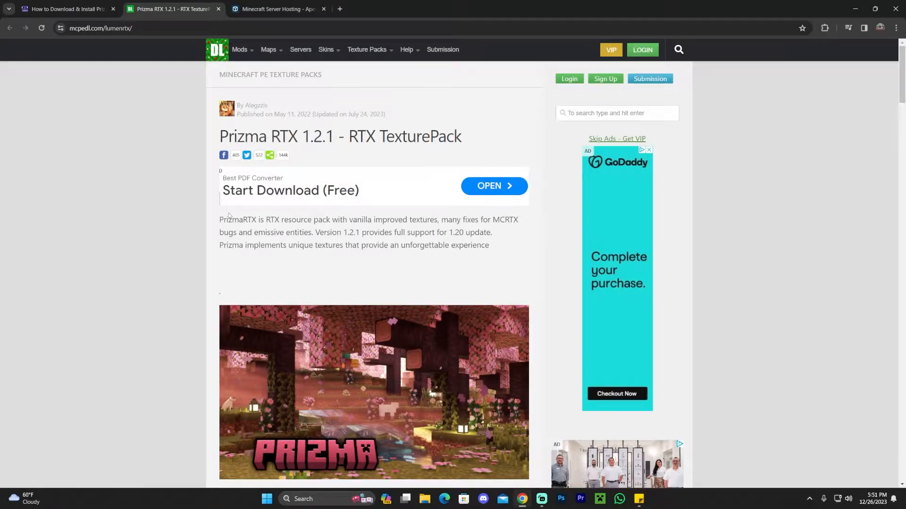
Find the Downloads list on the MCPEDL page and follow the plain 'PrizmaRTX 1.2.1' link.
scroll("down", 3)
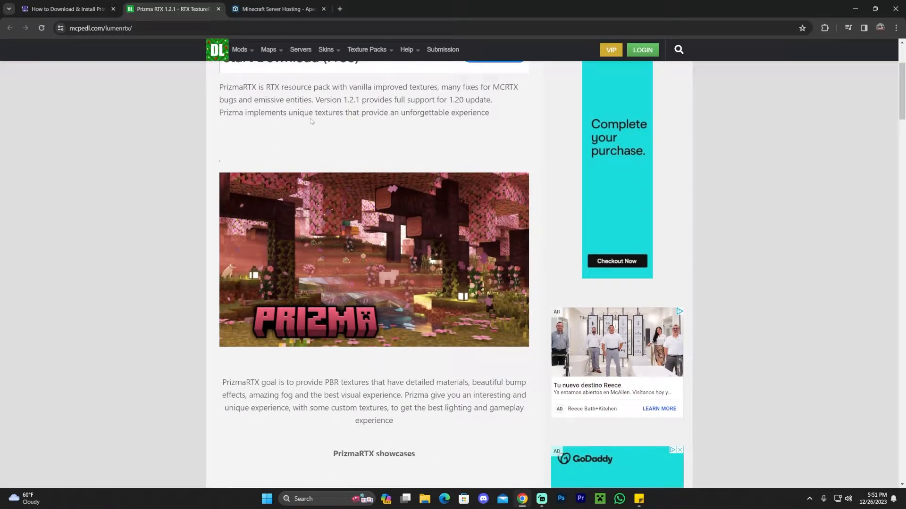
scroll("down", 3)
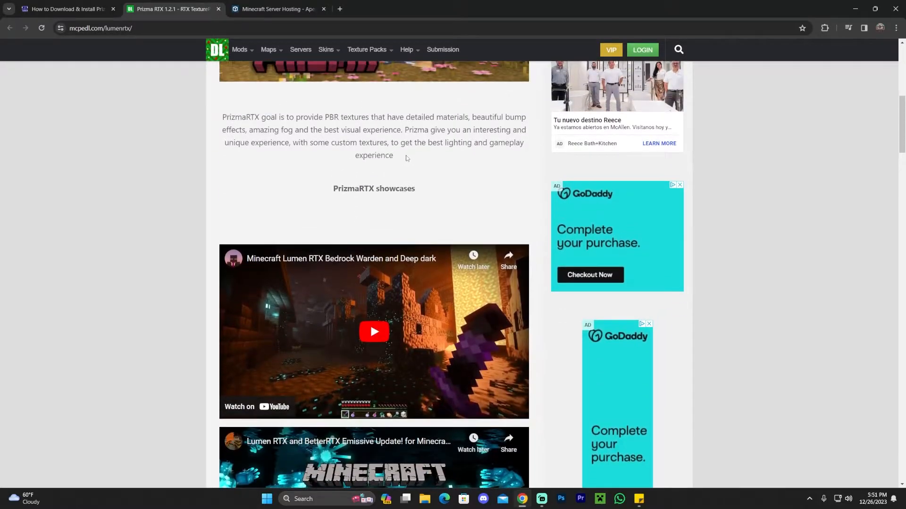
scroll("down", 3)
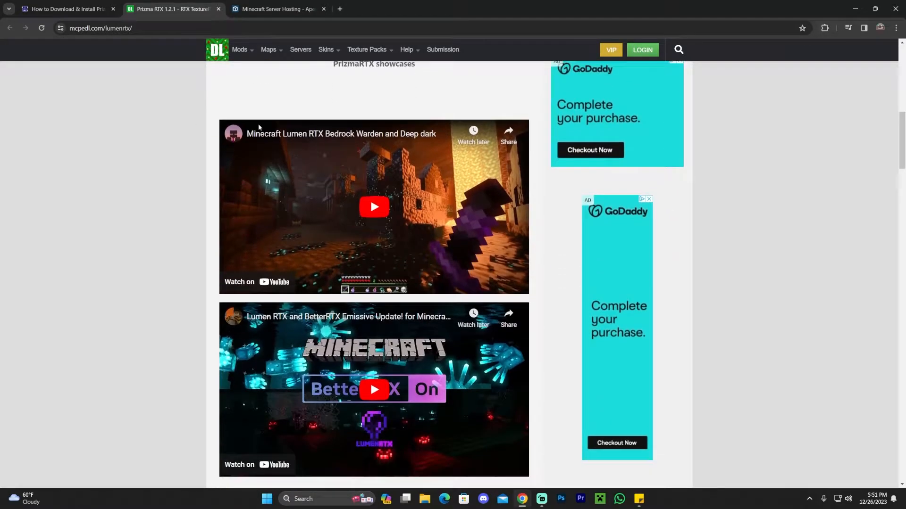
scroll("down", 3)
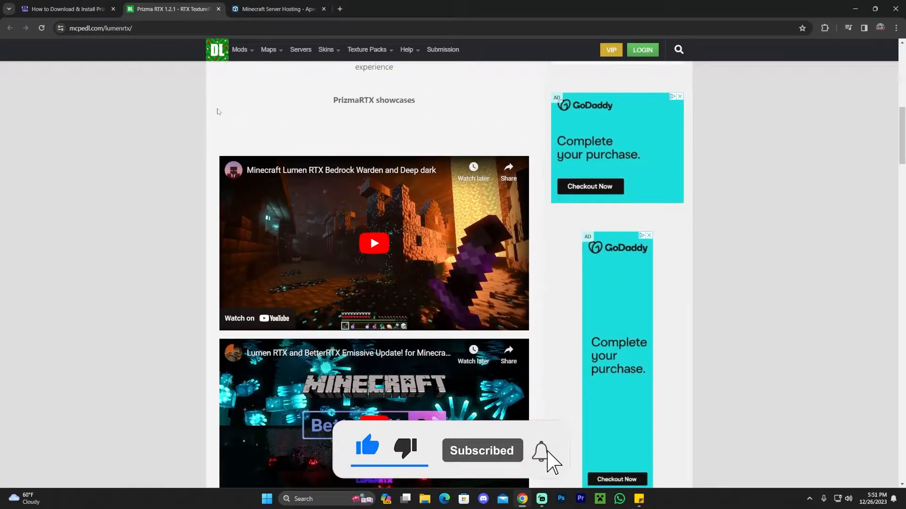
scroll("up", 3)
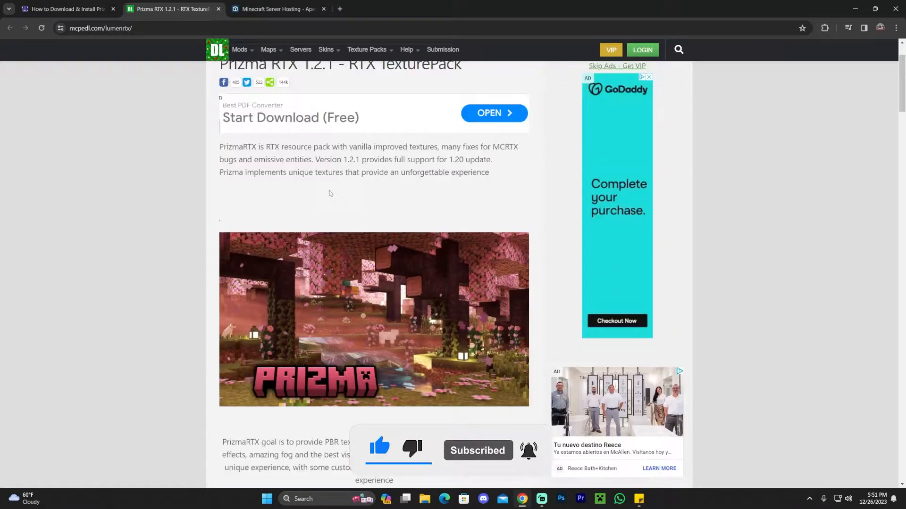
scroll("down", 3)
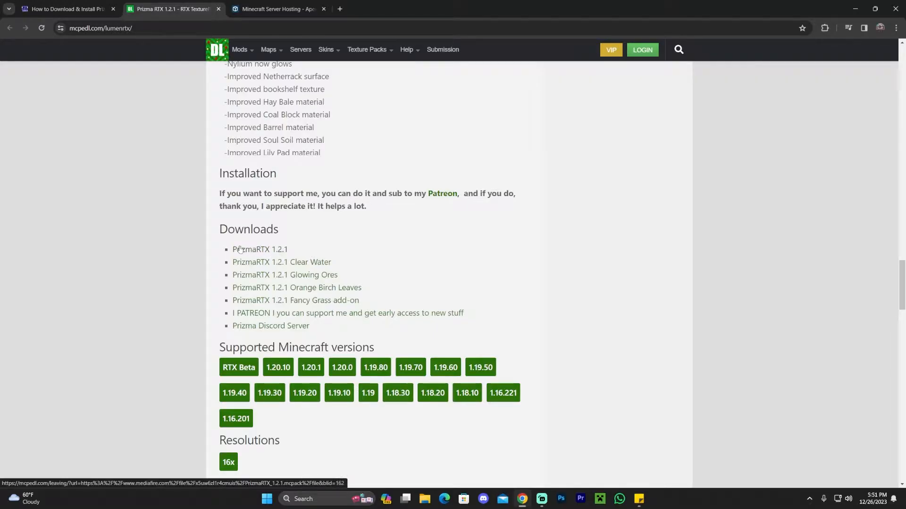
left_click(261, 250)
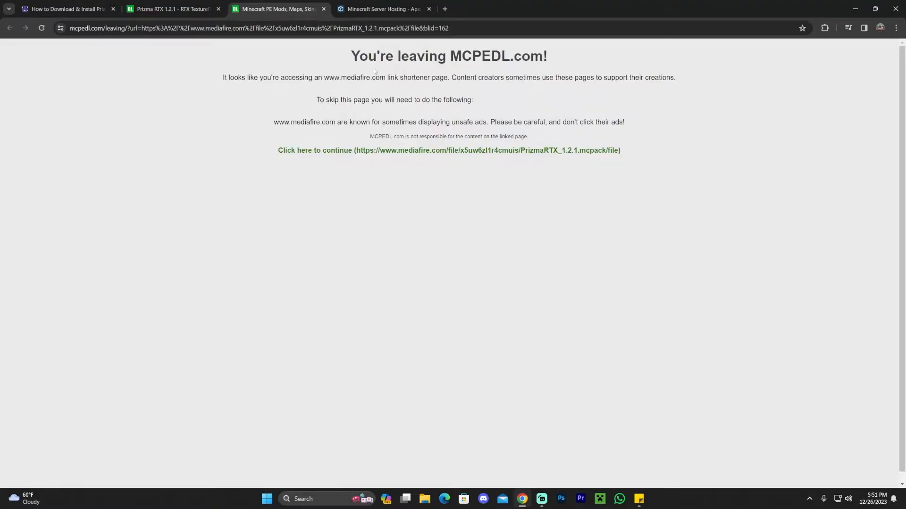
mouse_move(298, 150)
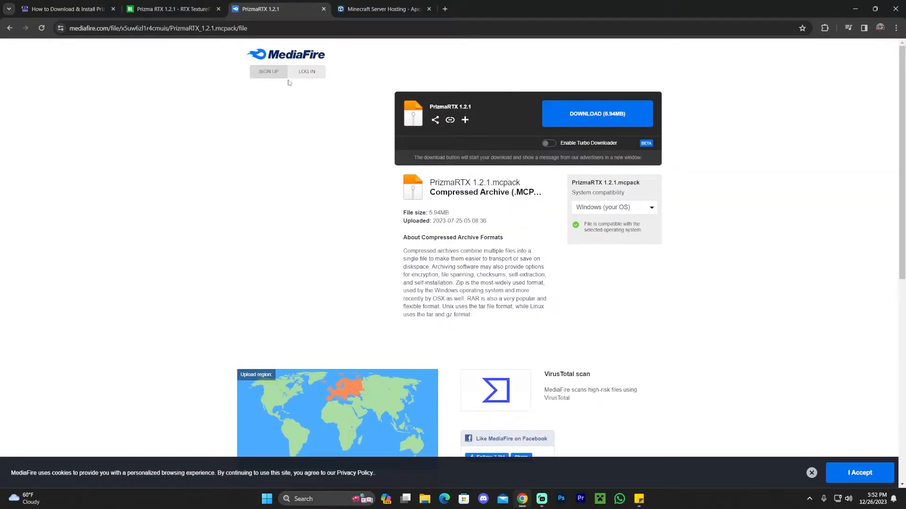
Download the 5.94MB PrizmaRTX 1.2.1 mcpack from MediaFire past the ad and check it in recent downloads.
left_click(597, 113)
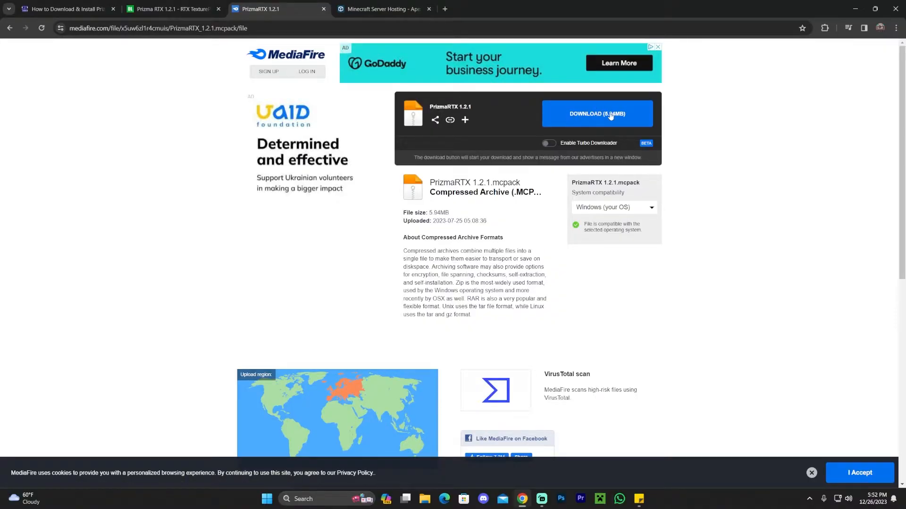
left_click(597, 113)
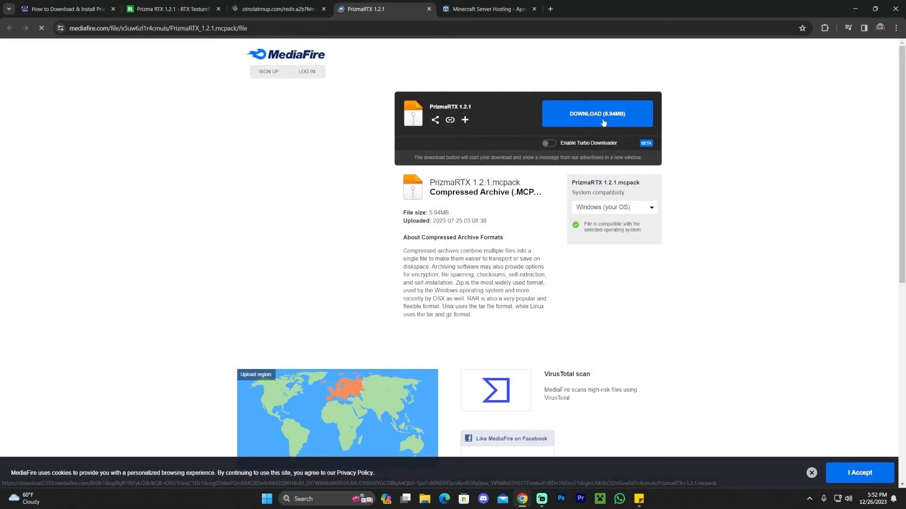
left_click(597, 113)
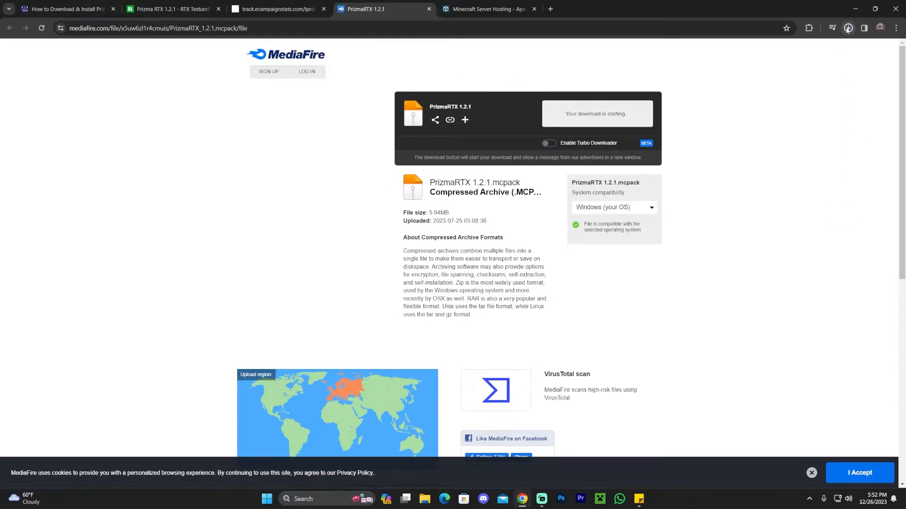
left_click(847, 27)
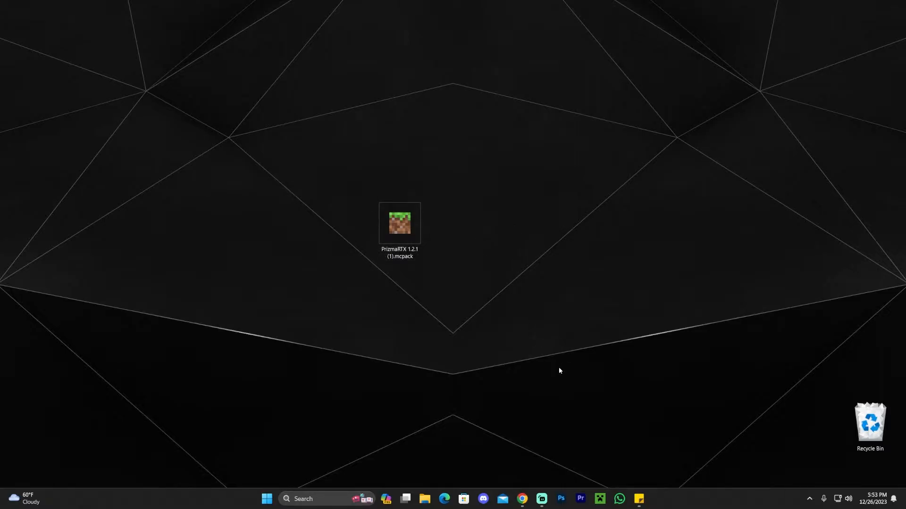
mouse_move(530, 332)
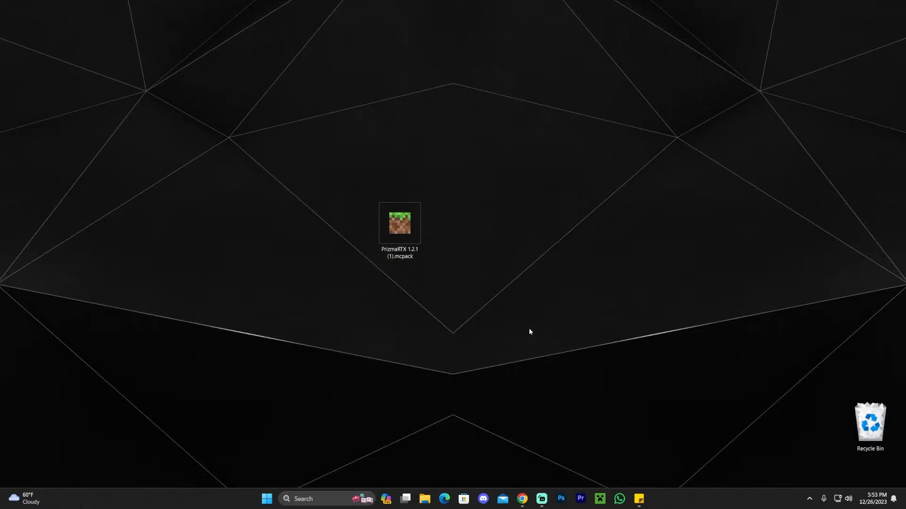
Launch PrizmaRTX 1.2.1 (1).mcpack from the desktop so Minecraft imports the shader pack.
left_click(400, 227)
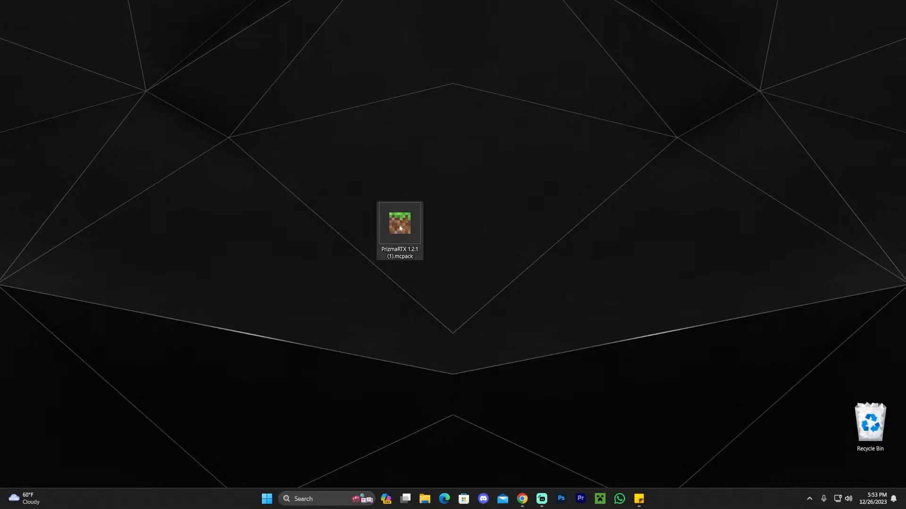
double_click(400, 229)
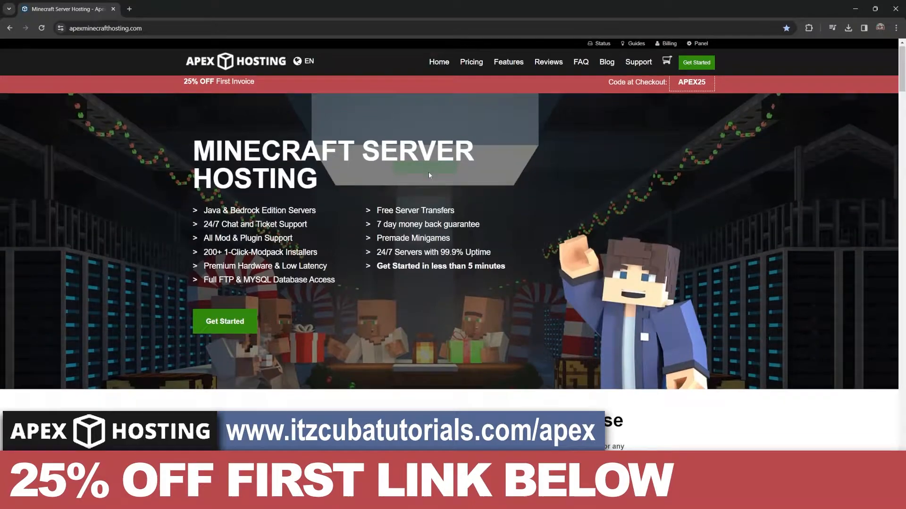
scroll("down", 3)
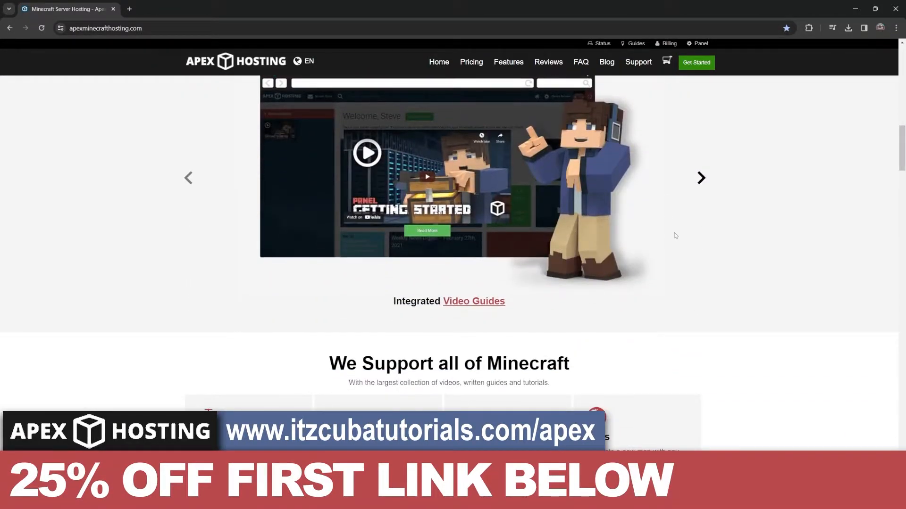
scroll("up", 3)
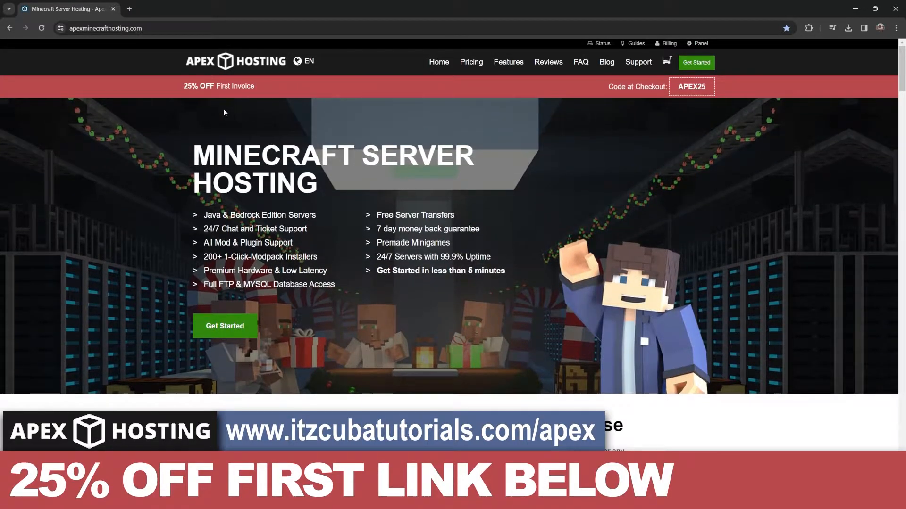
scroll("down", 3)
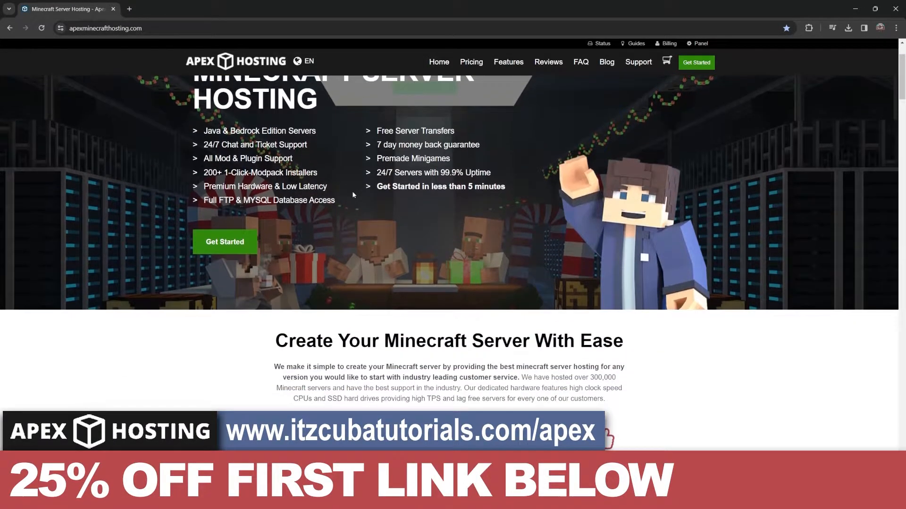
scroll("down", 3)
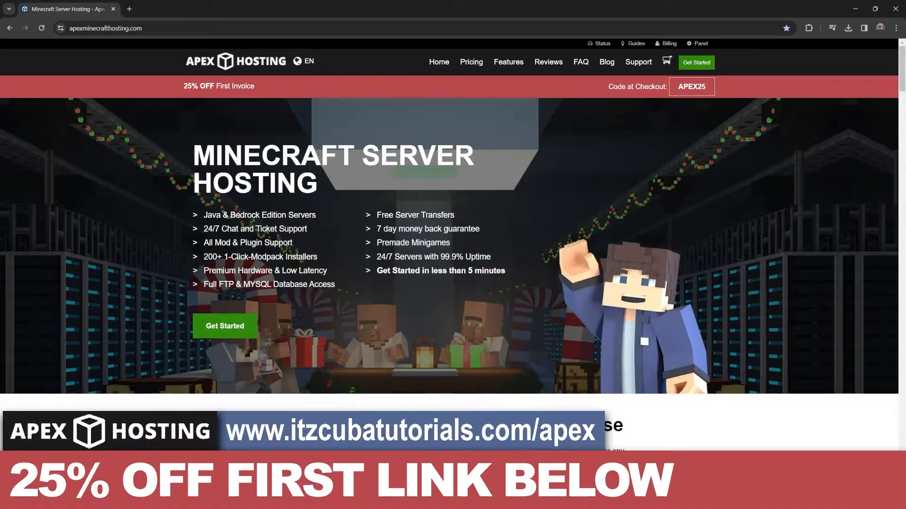
scroll("down", 3)
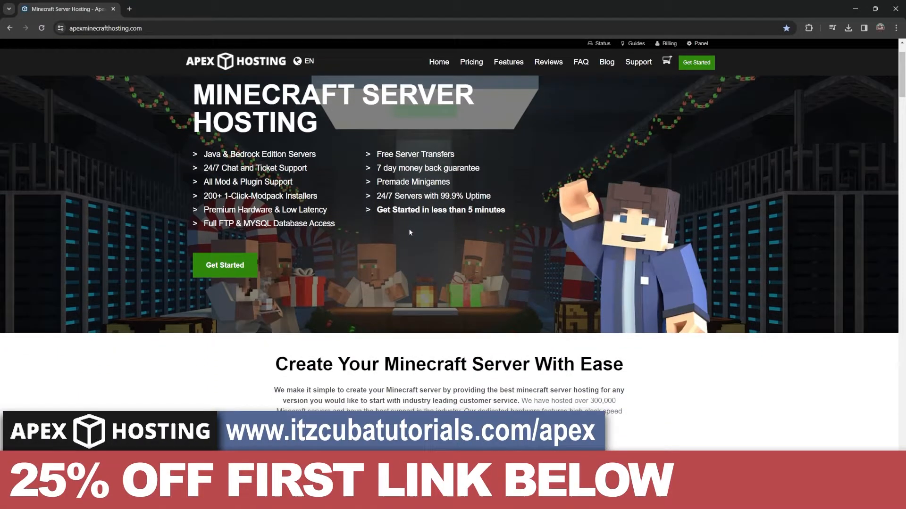
scroll("down", 3)
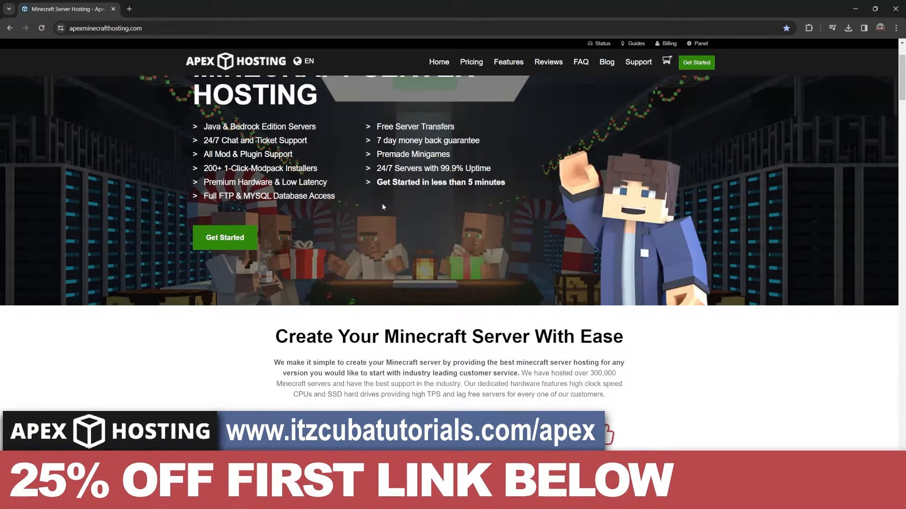
scroll("down", 3)
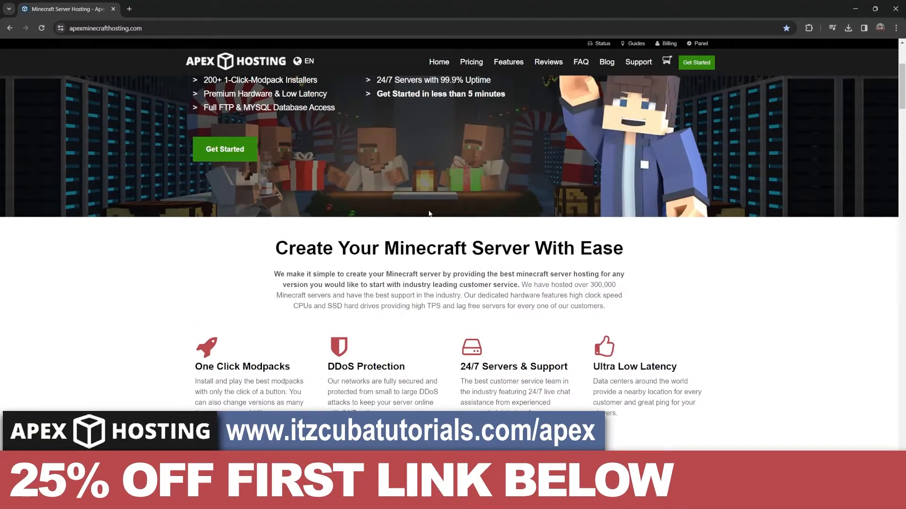
scroll("up", 3)
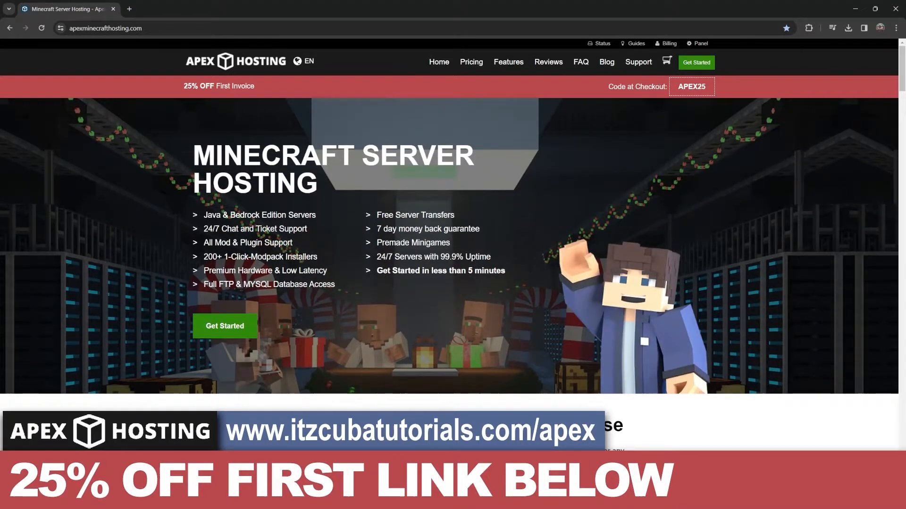
scroll("down", 3)
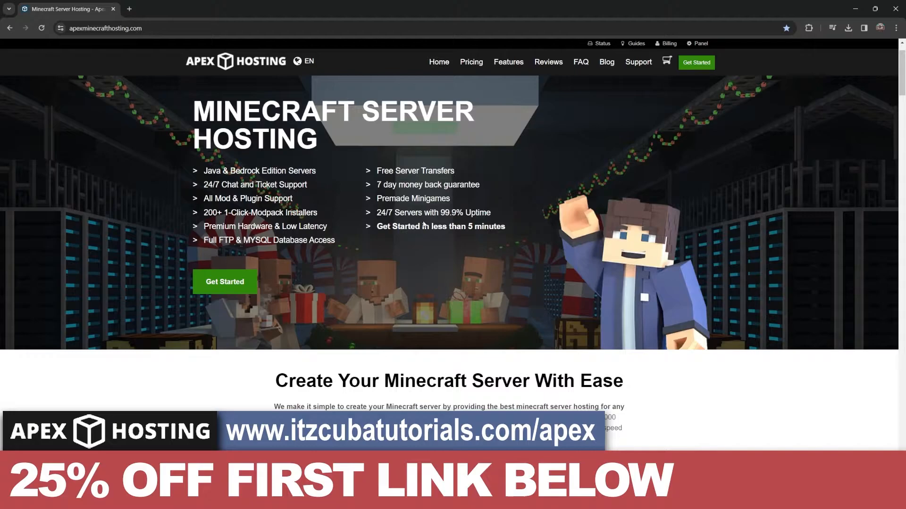
scroll("down", 3)
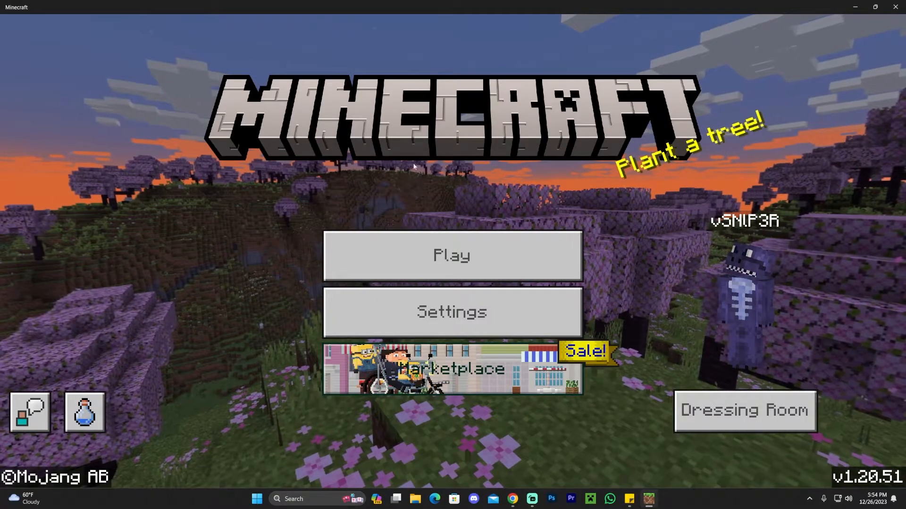
Enter the game Settings from the Minecraft main menu.
left_click(452, 257)
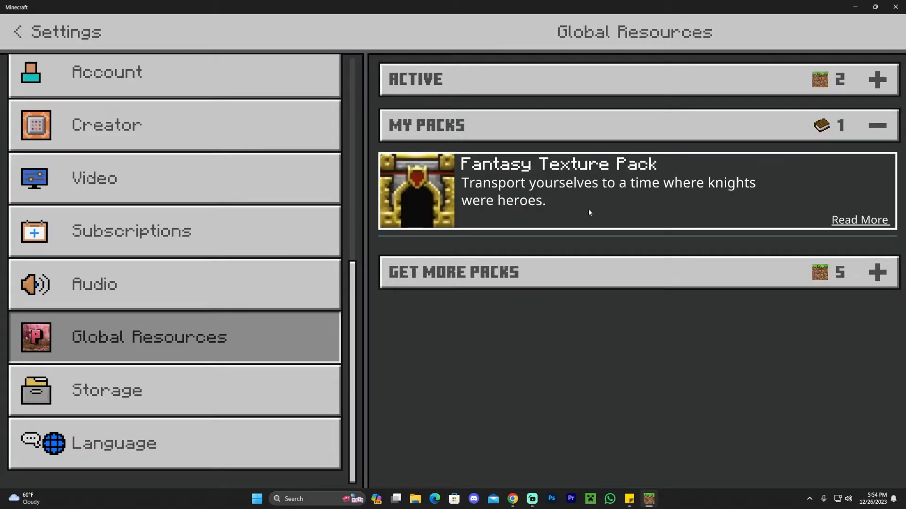
Expand the Active global packs list and select PrizmaRTX 1.2.1 to see its details.
left_click(874, 79)
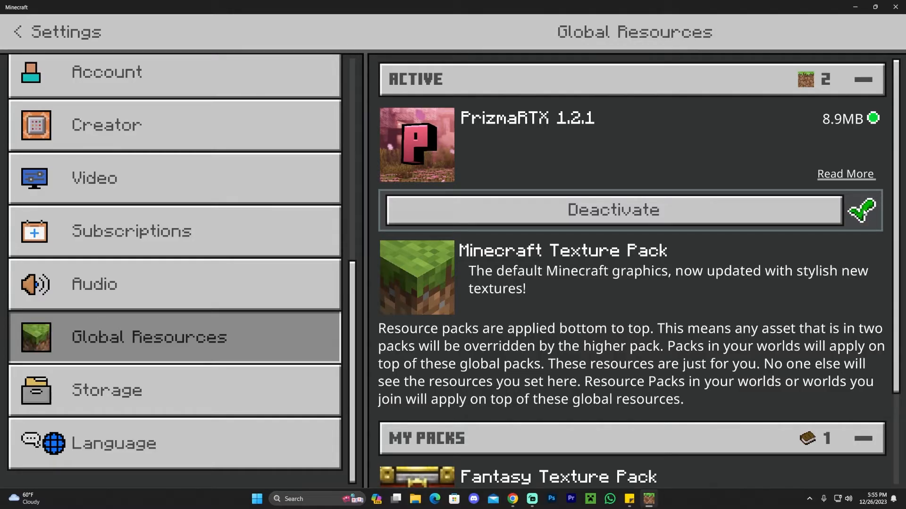
left_click(845, 173)
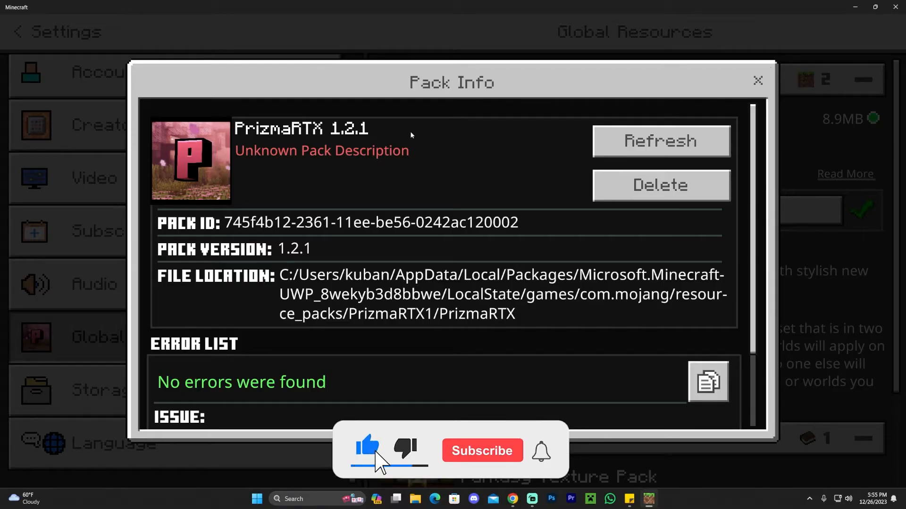
Review the PrizmaRTX 1.2.1 Pack Info via Read More, then close the details.
left_click(482, 451)
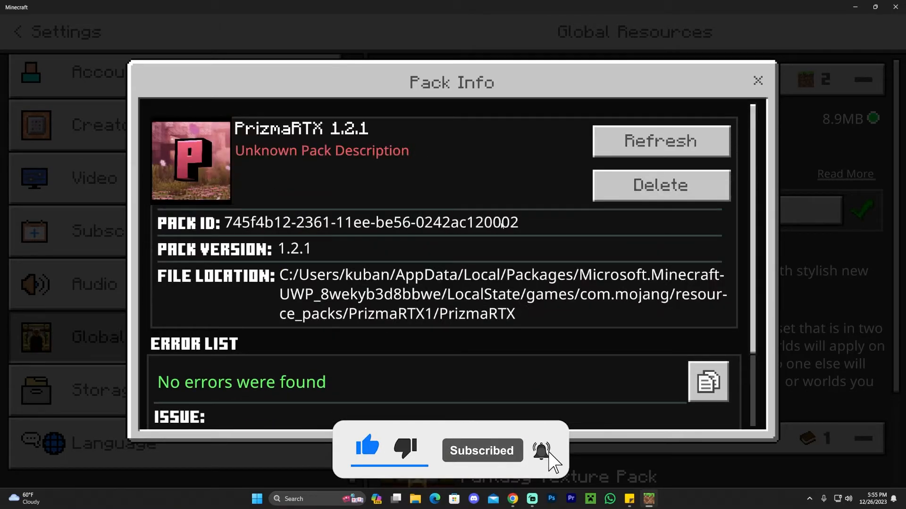
left_click(758, 80)
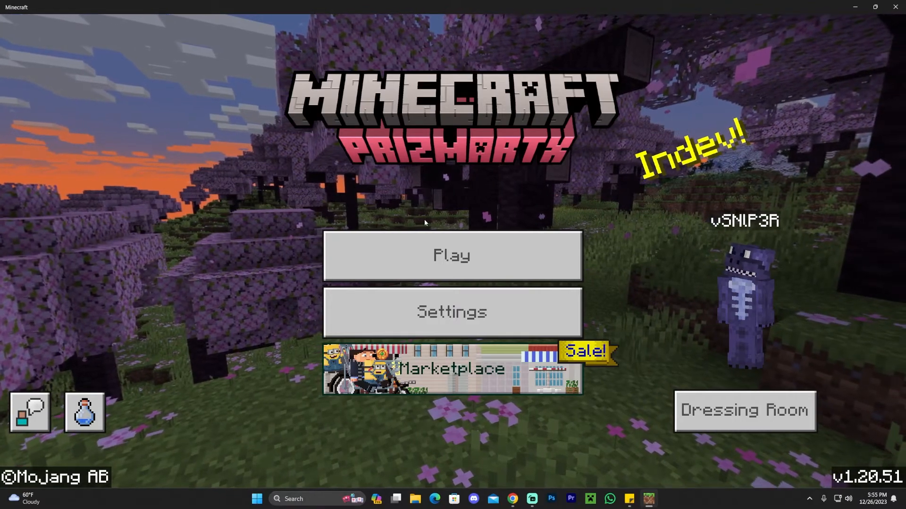
Start Play from the title screen to load a world with PrizmaRTX shaders.
left_click(451, 257)
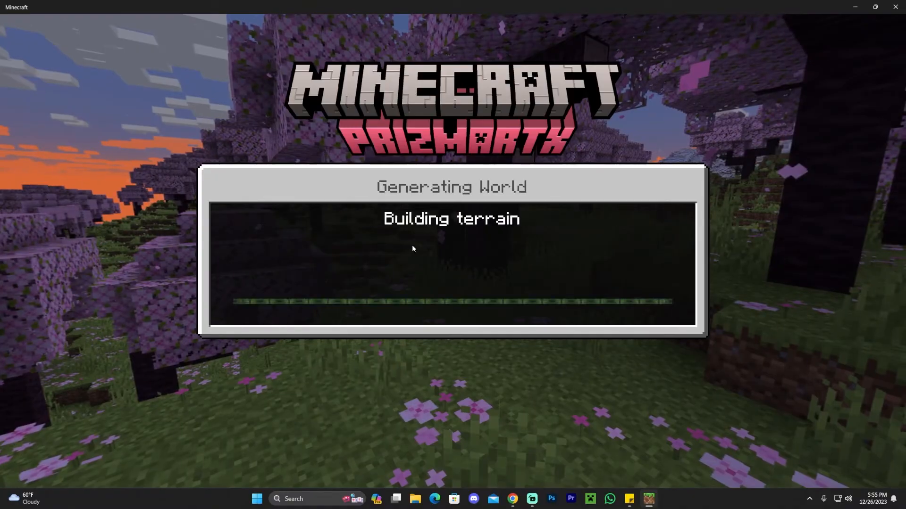
mouse_move(441, 229)
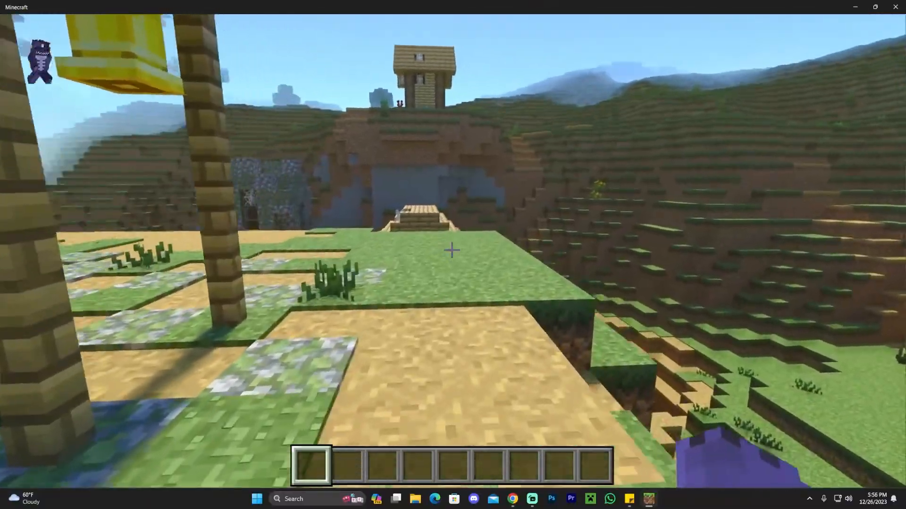
mouse_move(451, 253)
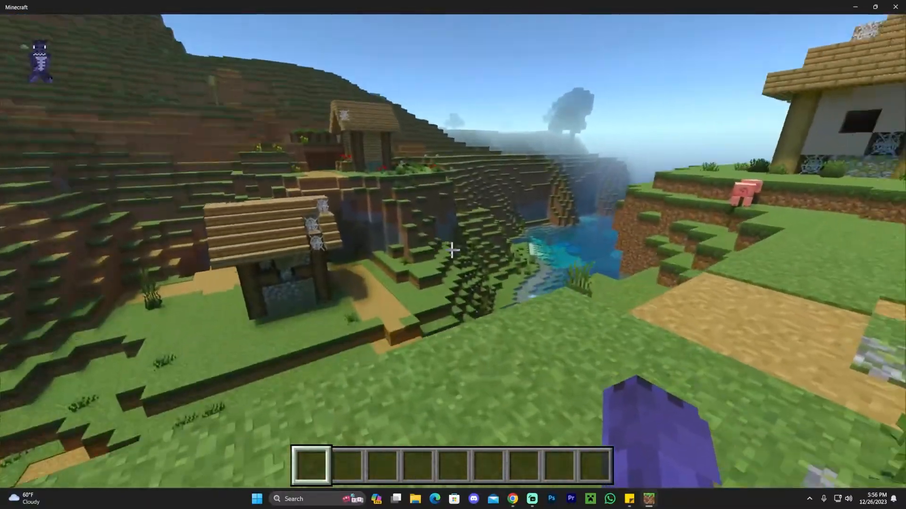
mouse_move(453, 251)
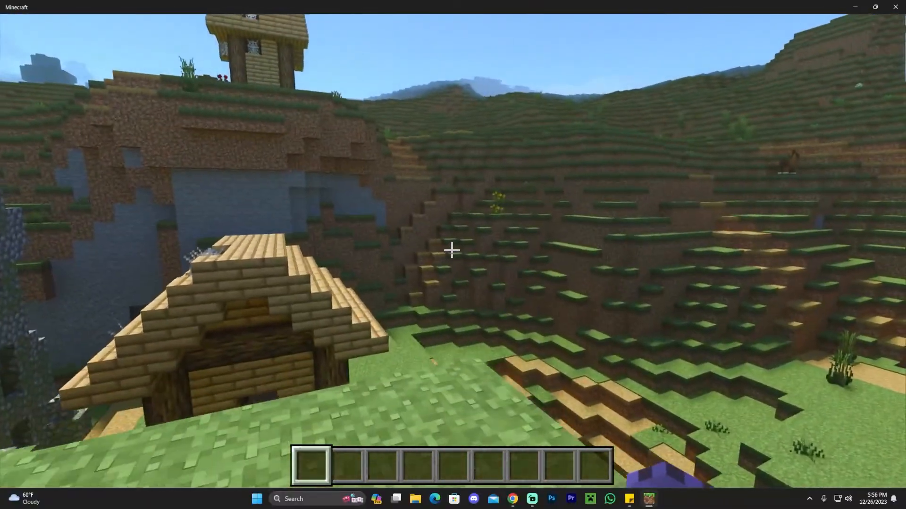